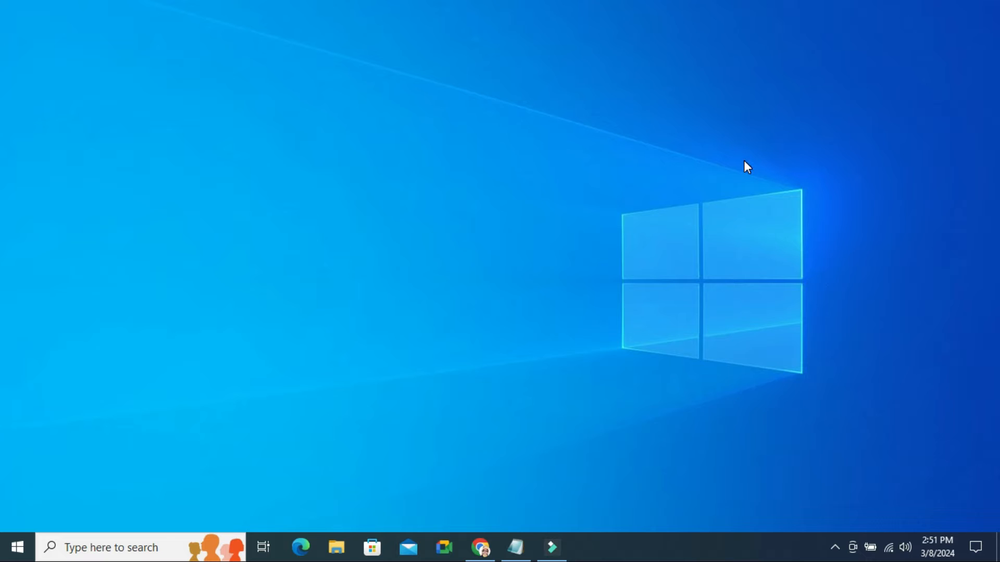
mouse_move(78, 480)
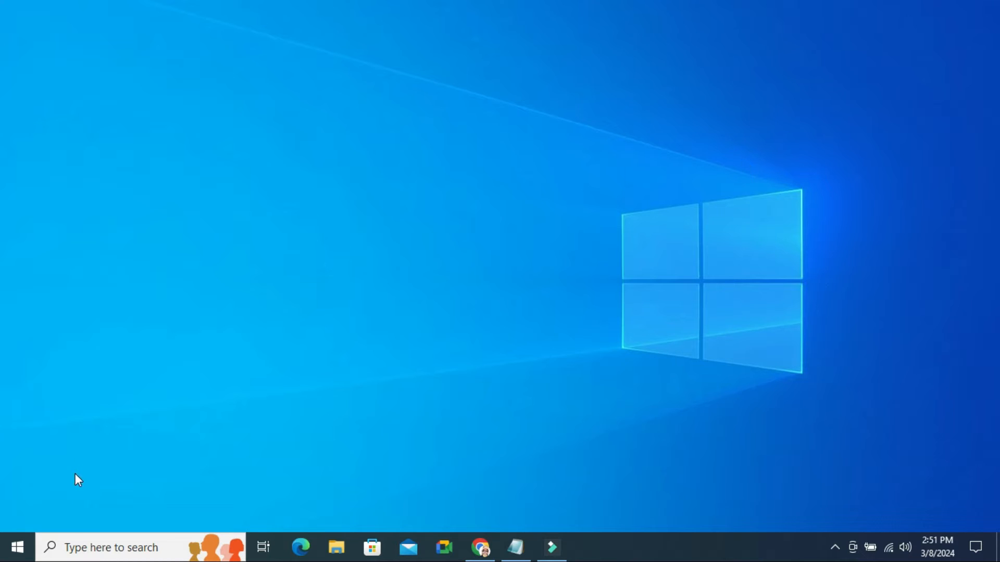
Search for 'services' and bring up the context options on the Services best match.
left_click(111, 547)
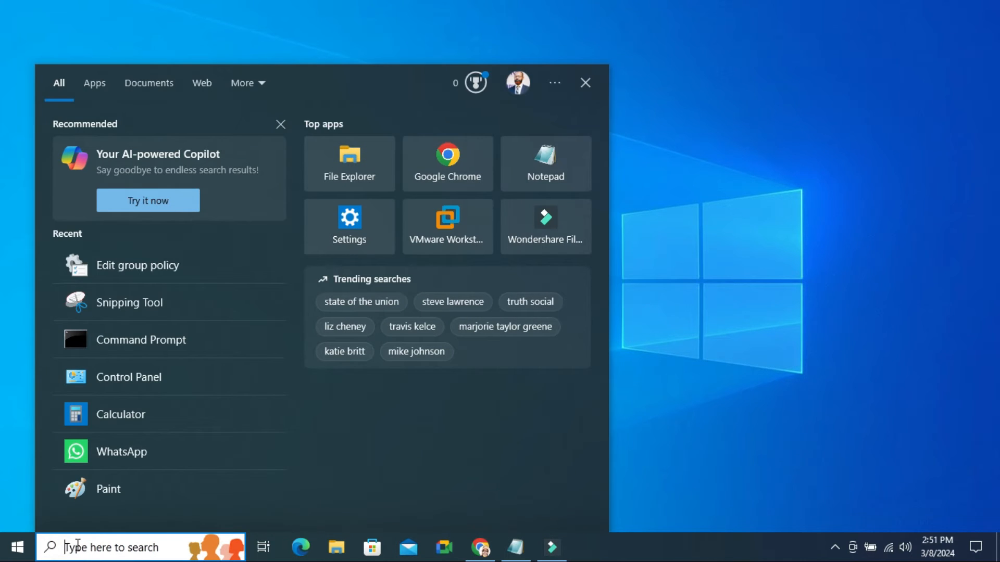
type("services")
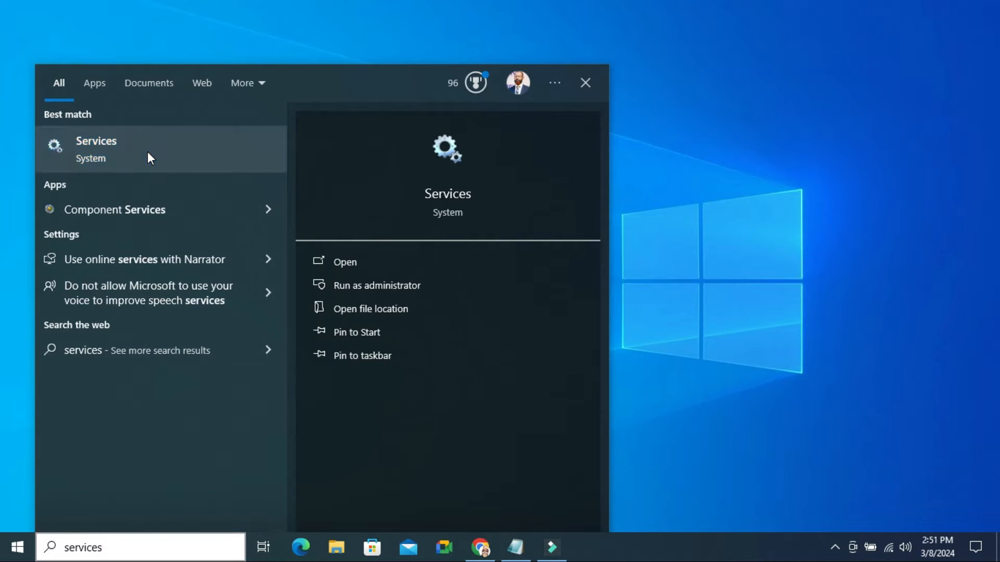
right_click(95, 150)
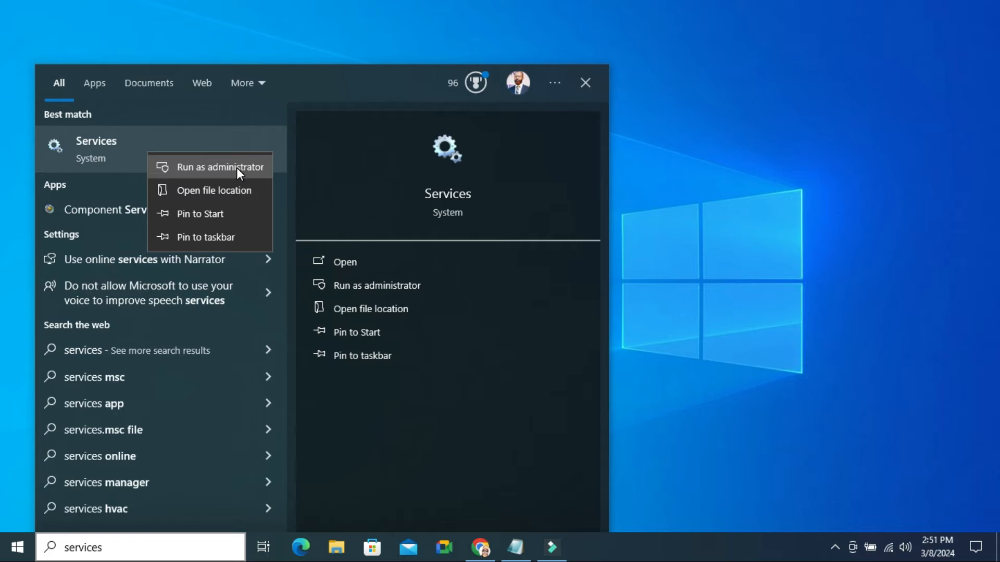
Run Services as administrator and bring up the context menu for the Windows Update service.
left_click(220, 167)
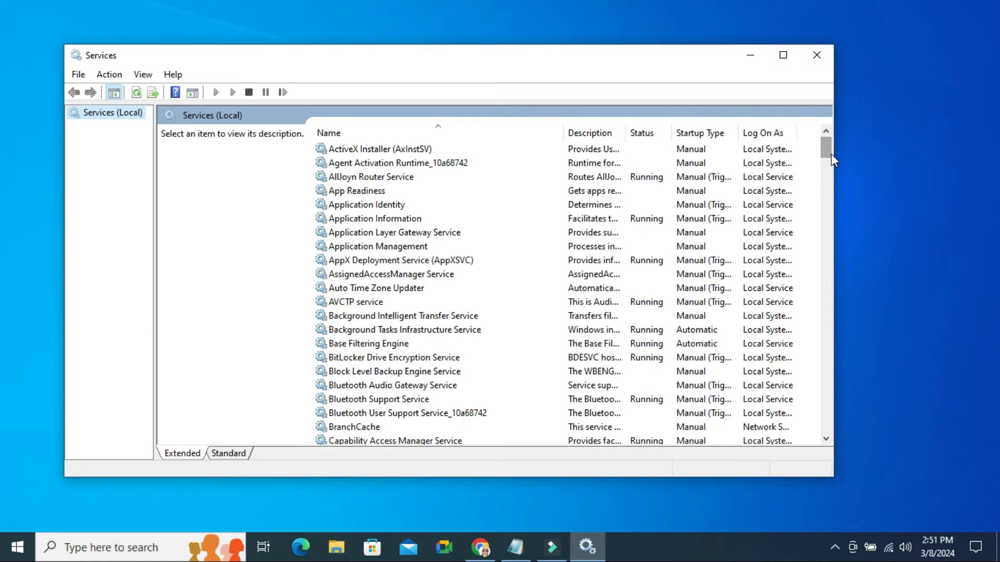
left_click(362, 385)
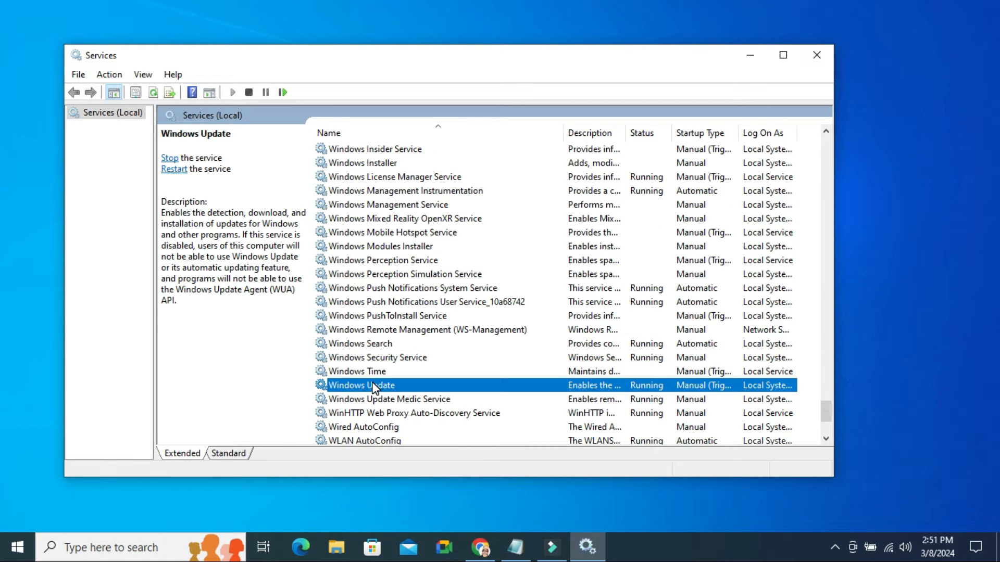
right_click(361, 386)
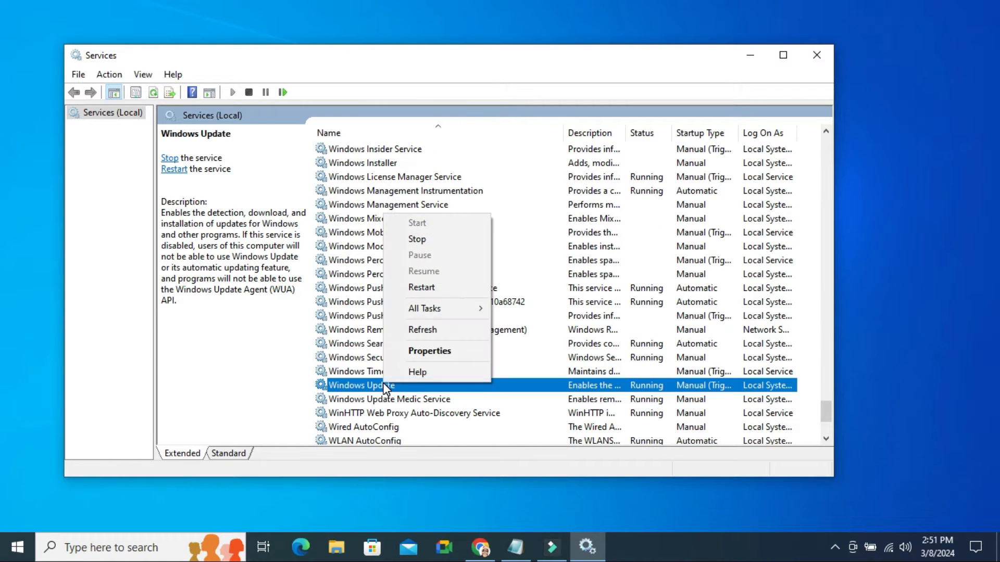
mouse_move(429, 351)
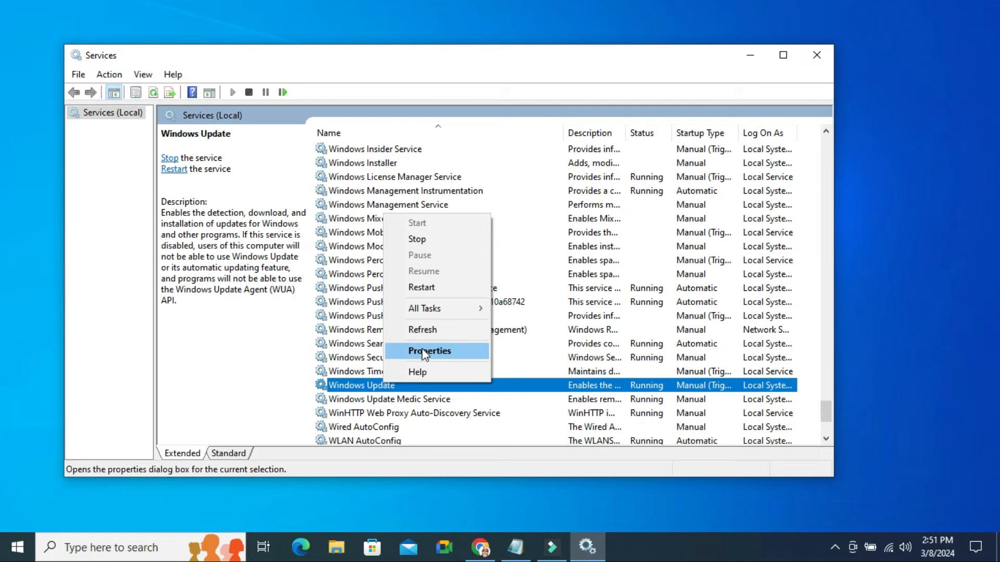
Stop Windows Update, set its startup type to Disabled, apply, and close Services.
left_click(428, 351)
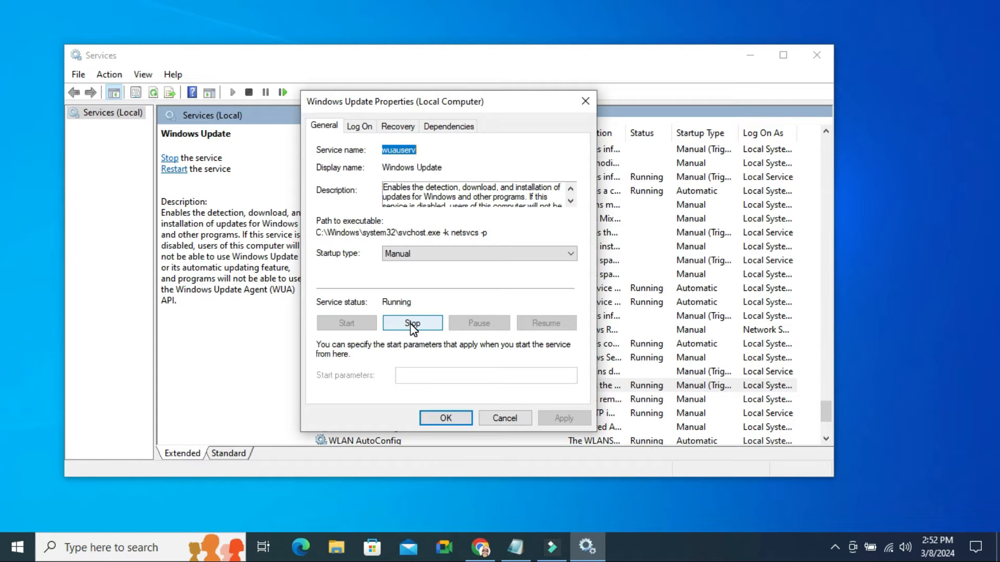
left_click(412, 323)
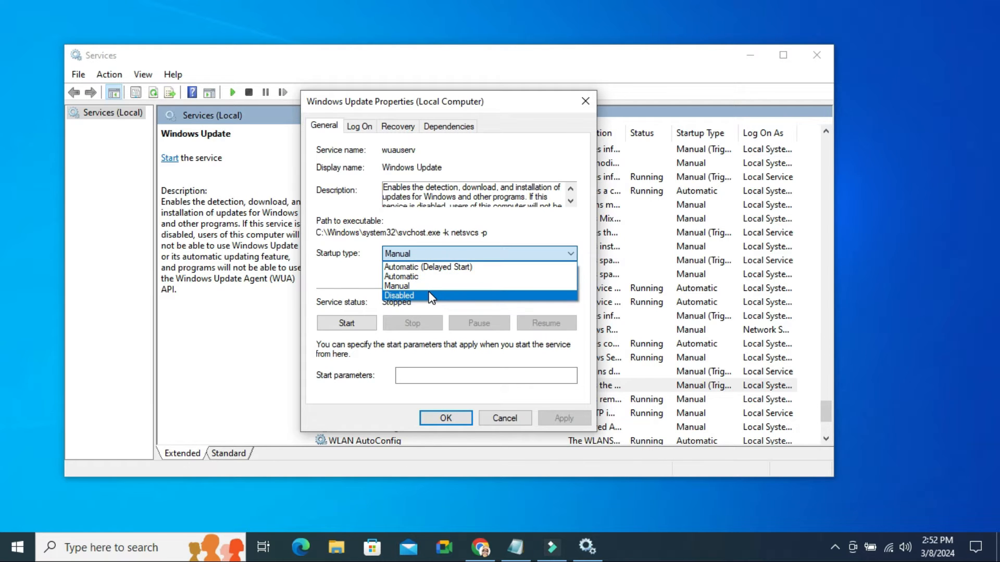
left_click(399, 294)
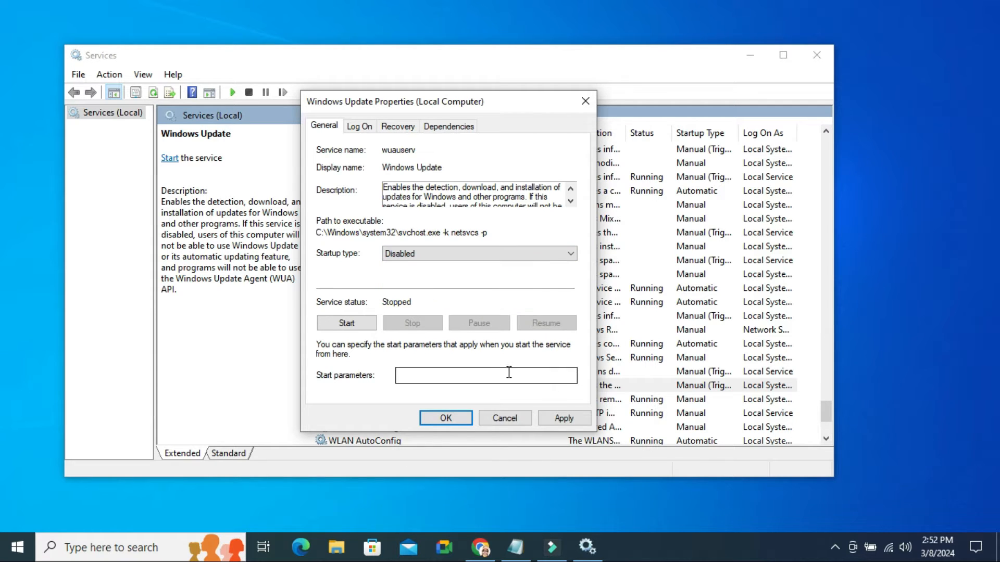
left_click(563, 417)
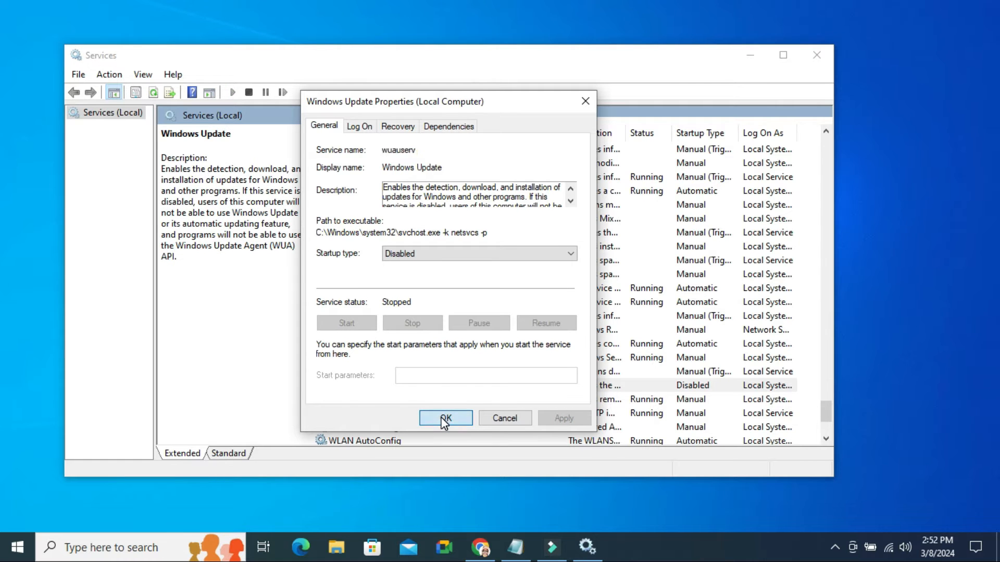
left_click(445, 417)
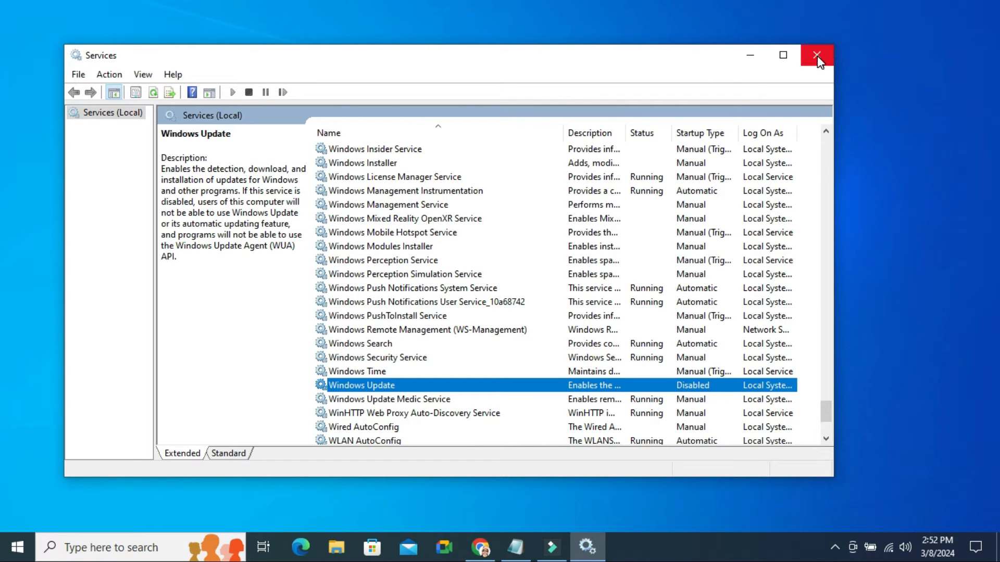
left_click(817, 55)
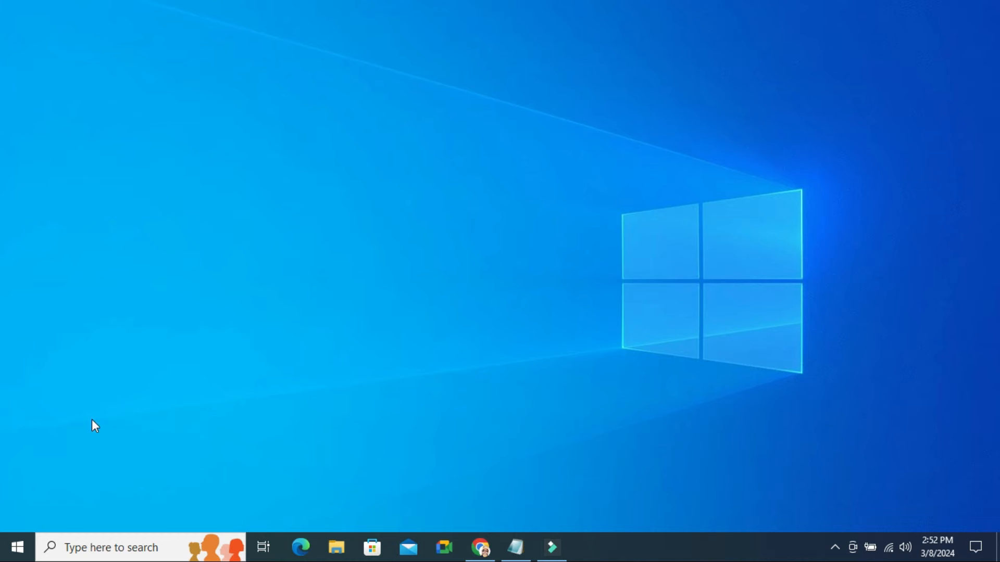
Go from Start to Settings > Network & Internet showing the connected Wi-Fi status.
left_click(16, 547)
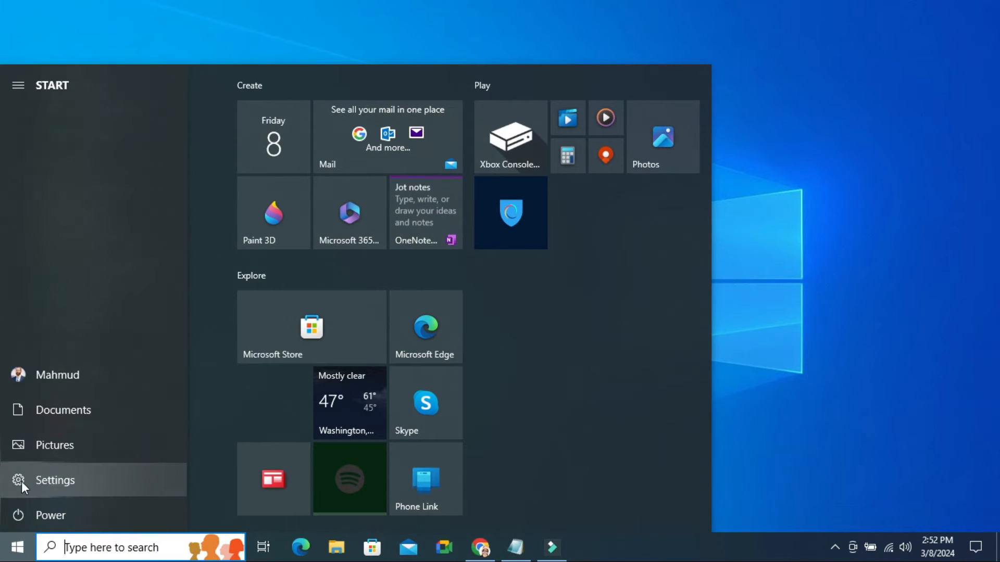
left_click(55, 480)
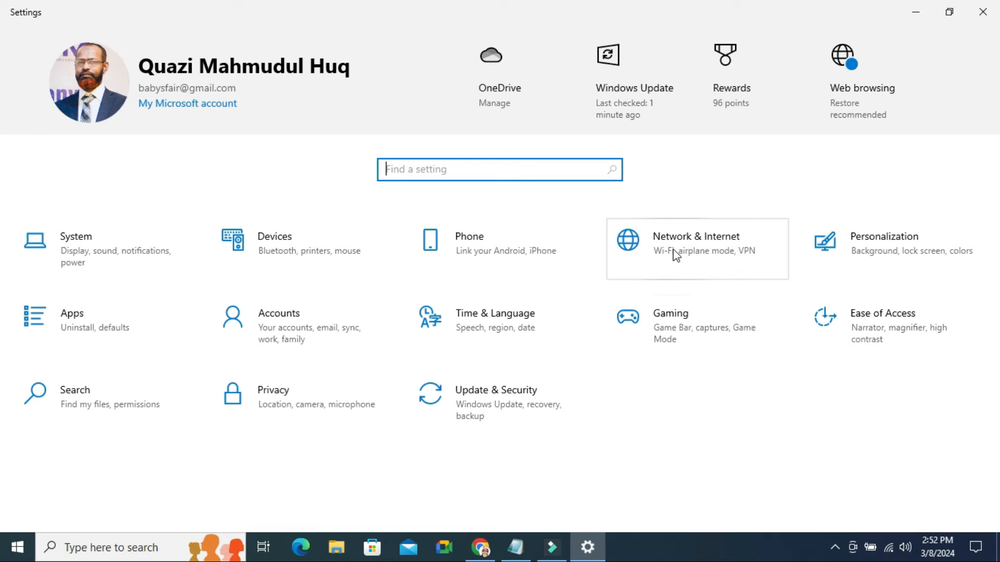
left_click(695, 249)
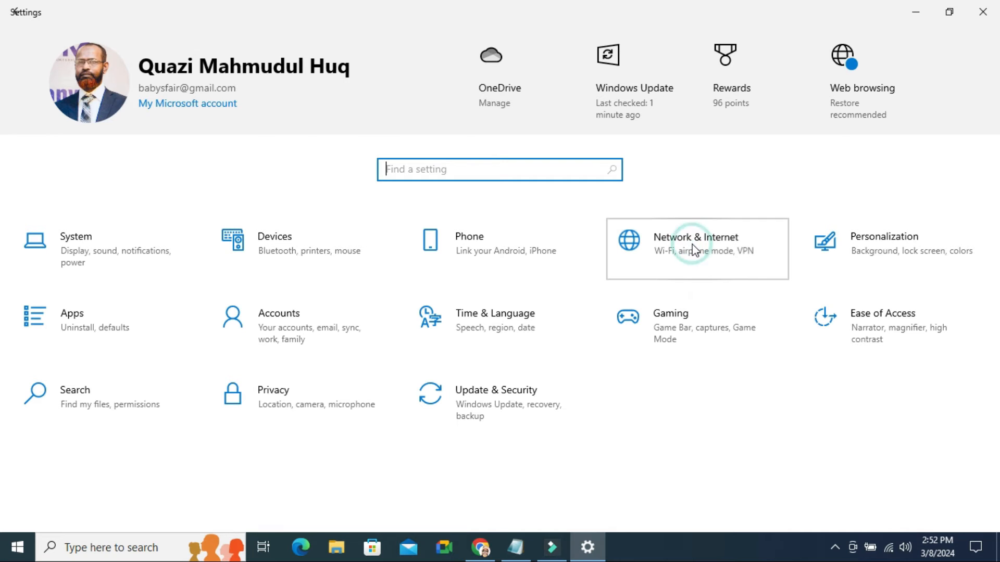
left_click(696, 249)
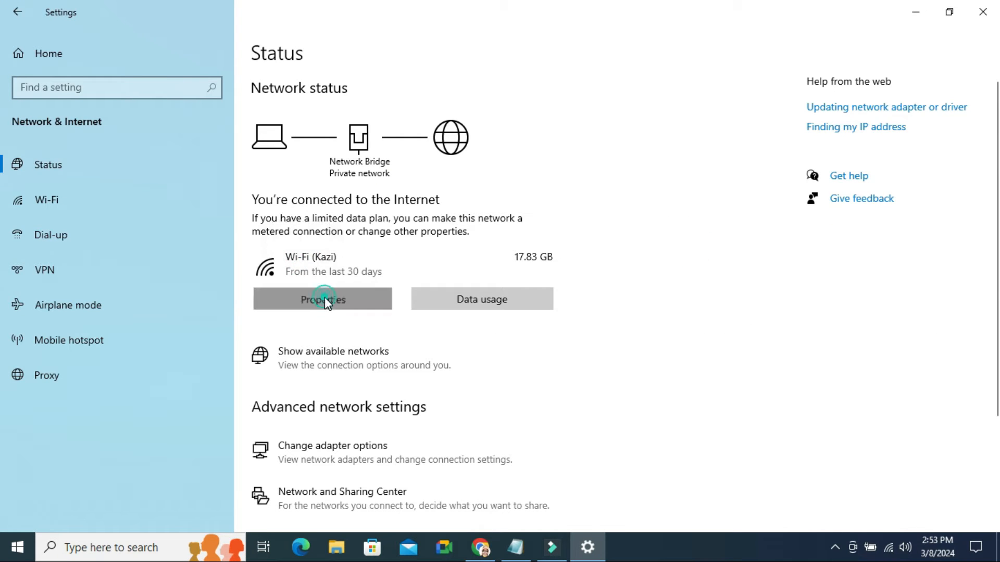
Set the Wi-Fi connection as metered in its properties and close Settings.
left_click(322, 298)
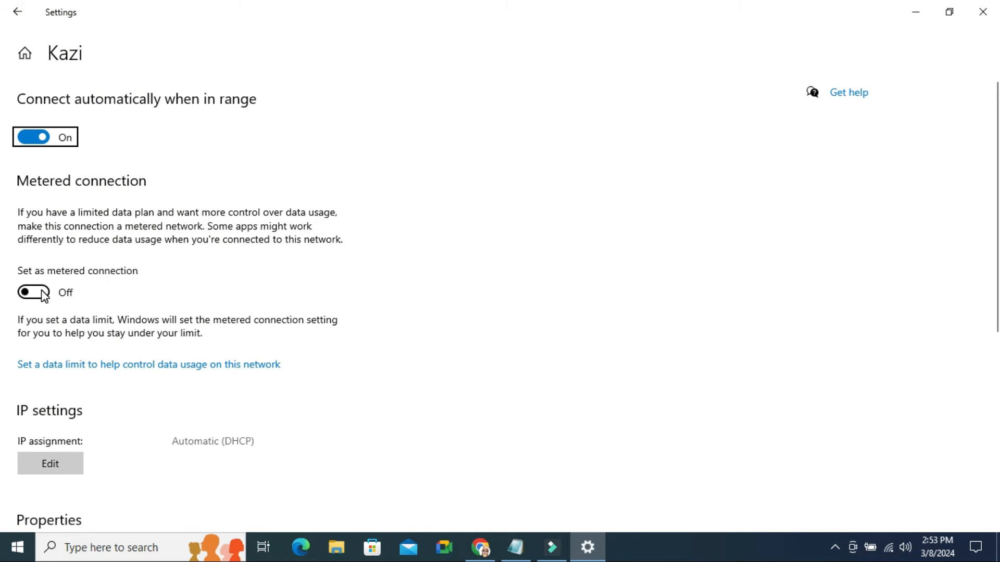
mouse_move(45, 300)
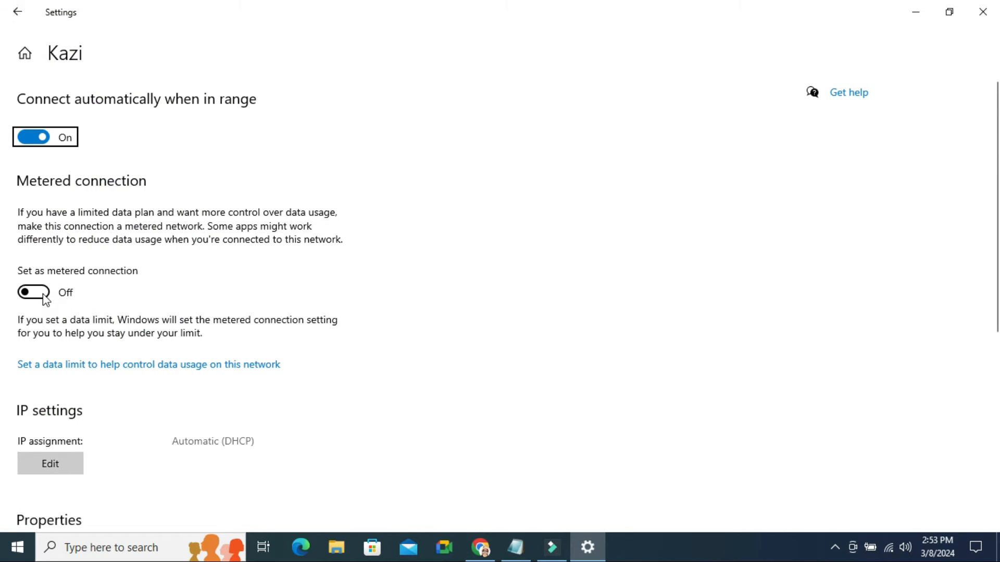
left_click(33, 291)
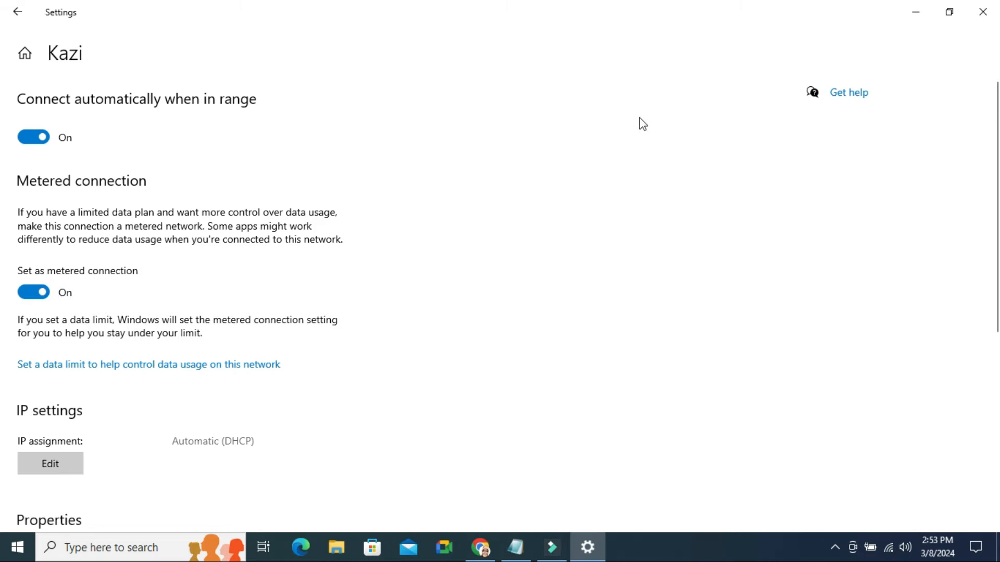
left_click(984, 11)
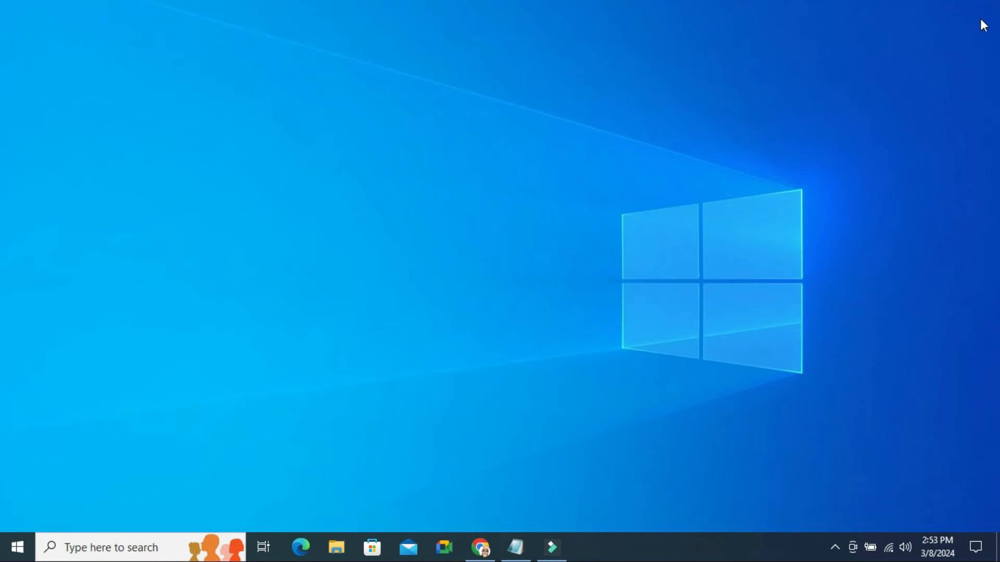
mouse_move(73, 526)
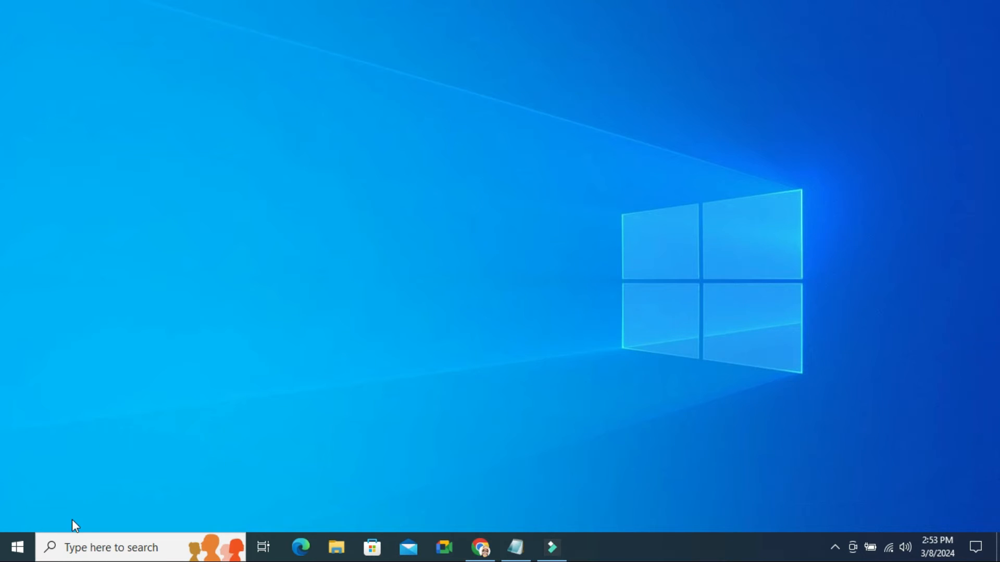
Search for 'gpedit' to find the Local Group Policy Editor.
left_click(112, 546)
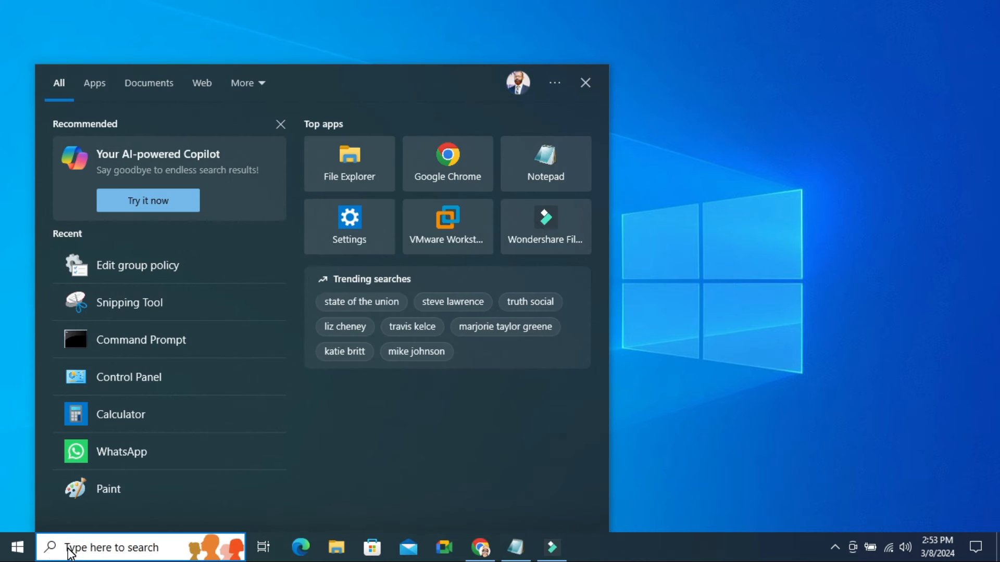
type("gpedit")
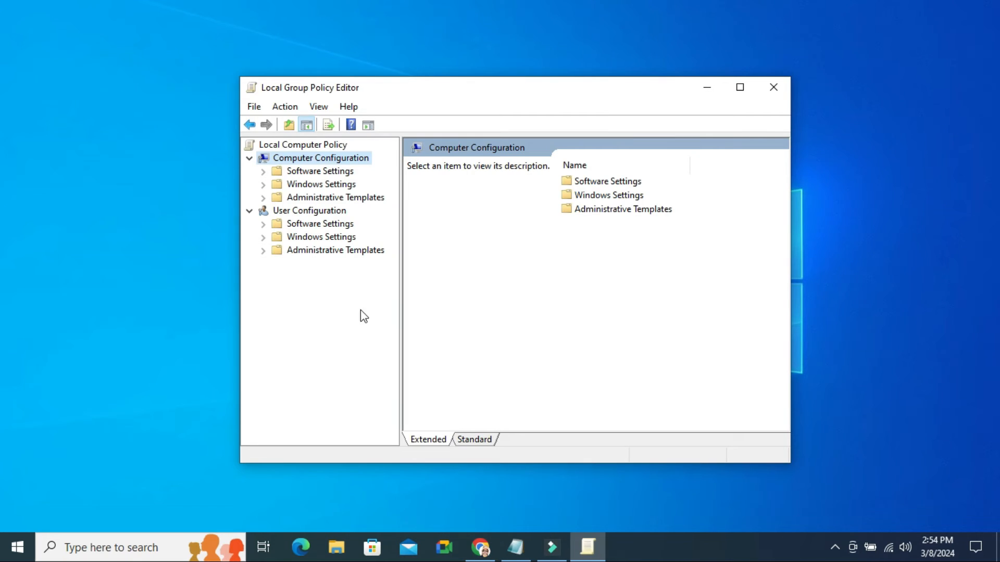
mouse_move(295, 191)
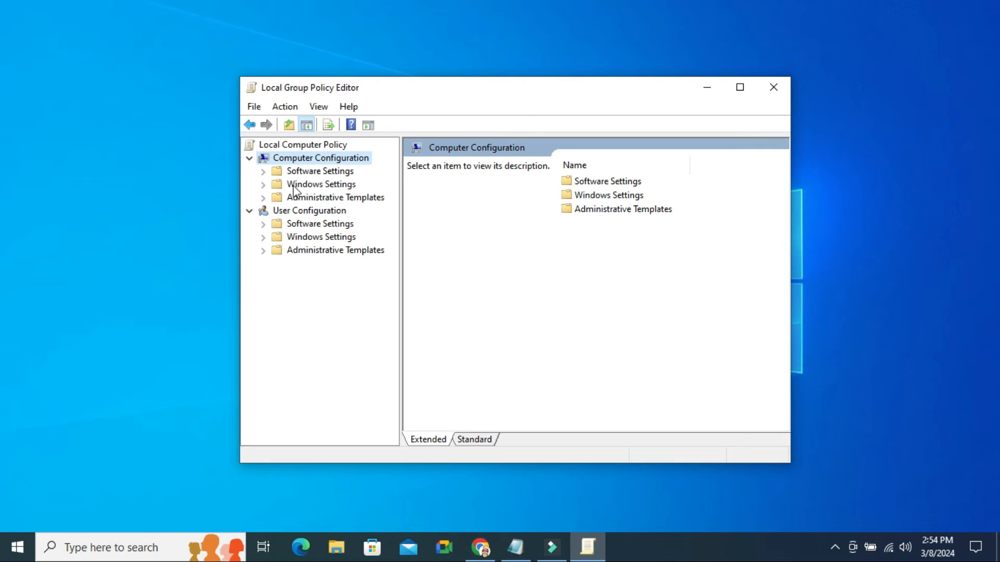
Navigate Computer Configuration > Administrative Templates > Windows Components > Windows Update policies.
left_click(333, 197)
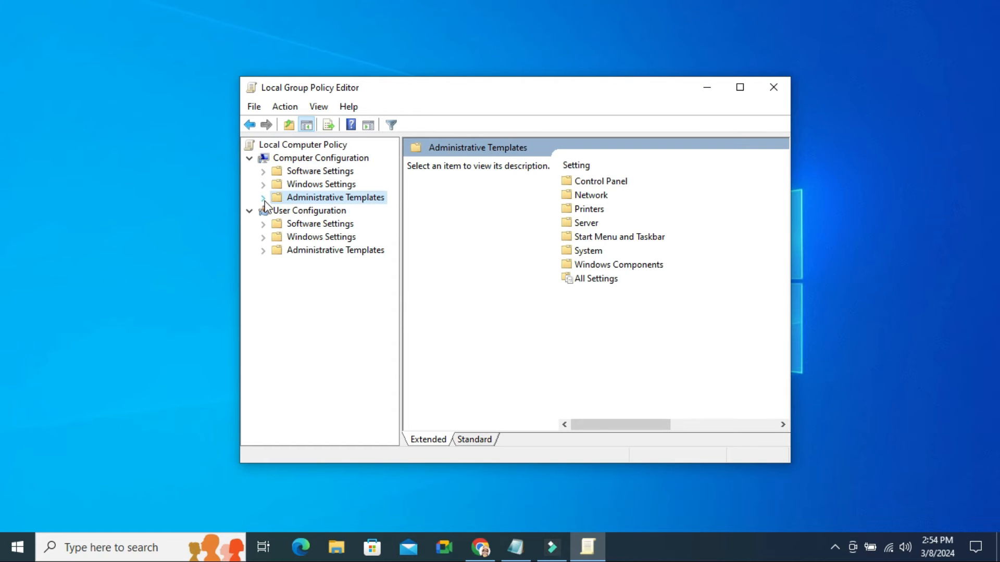
left_click(262, 197)
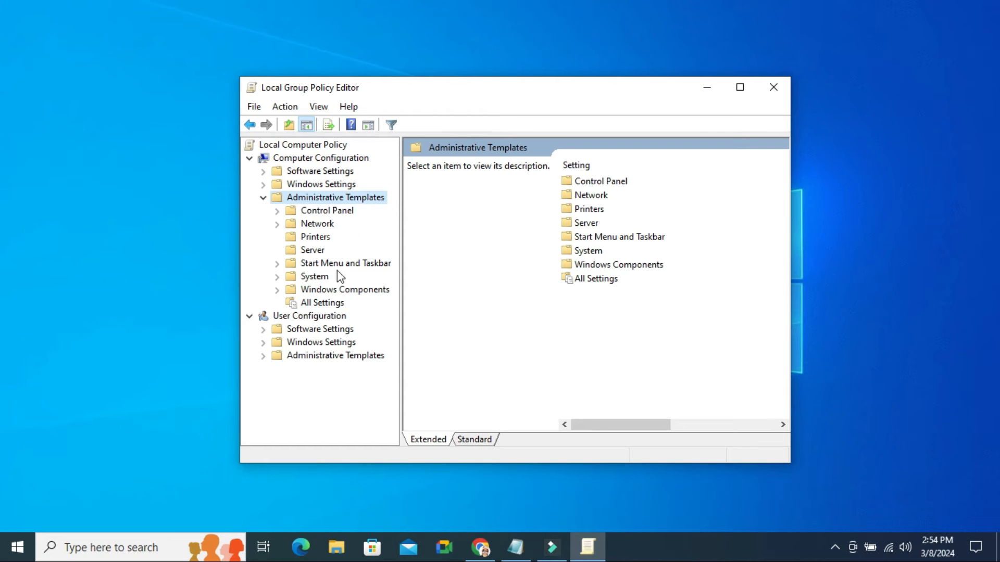
left_click(347, 288)
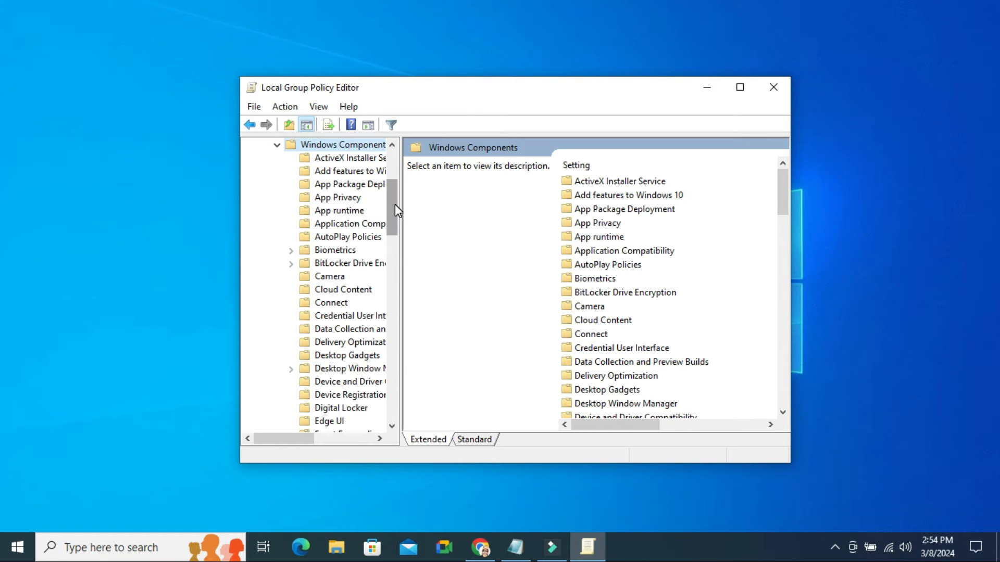
scroll("down", 3)
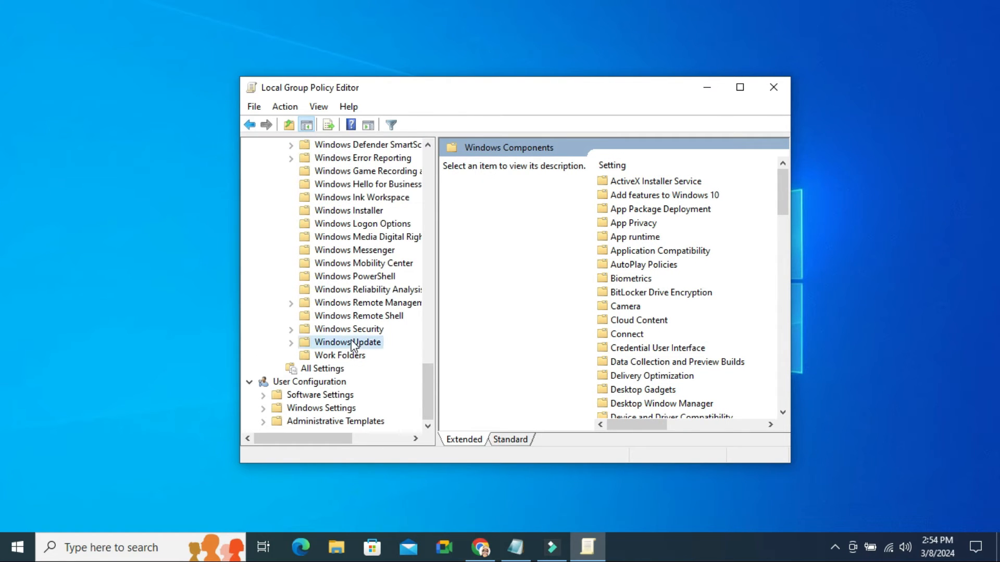
left_click(350, 342)
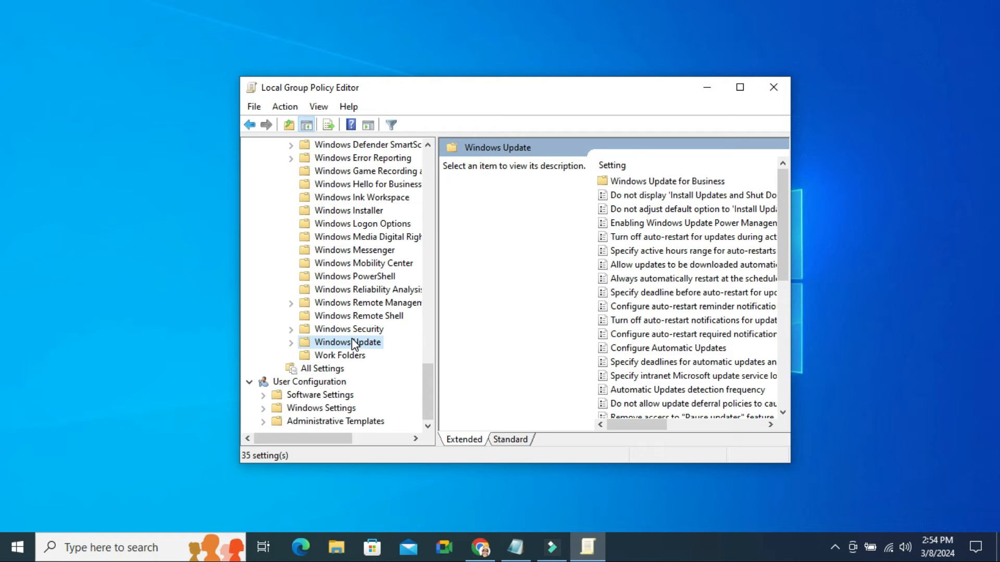
mouse_move(633, 337)
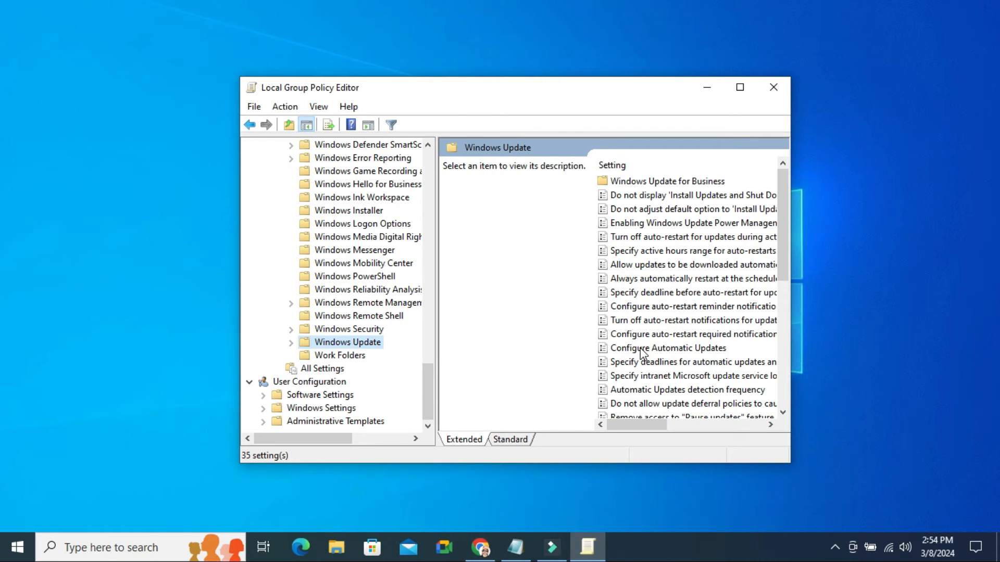
Select Configure Automatic Updates and choose Edit from its context menu.
left_click(668, 348)
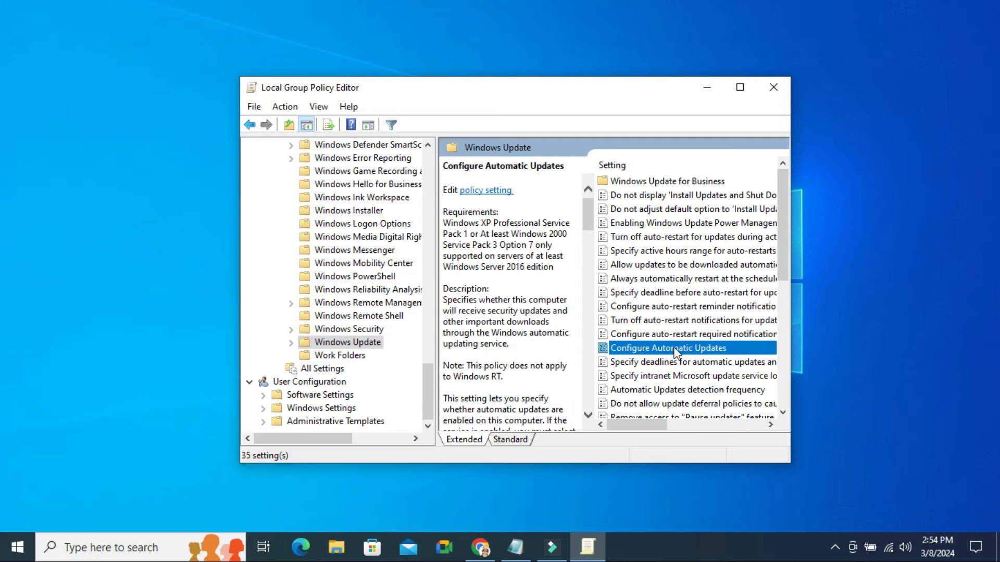
mouse_move(645, 354)
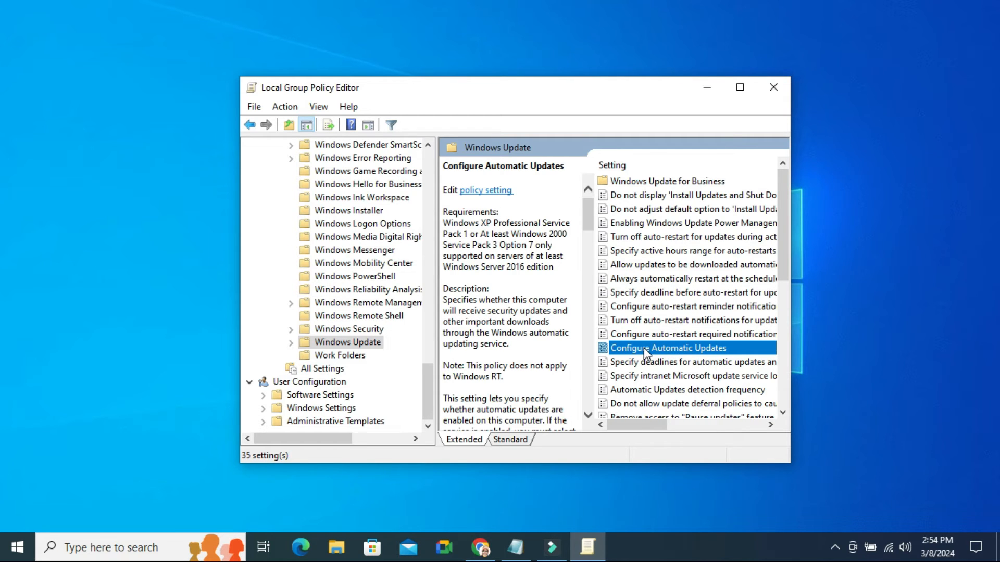
right_click(667, 348)
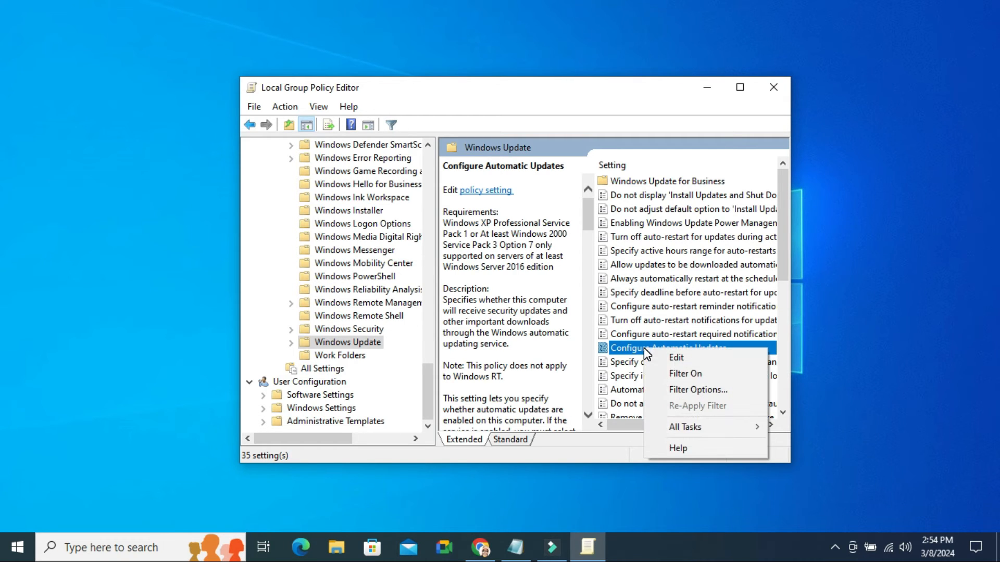
left_click(674, 357)
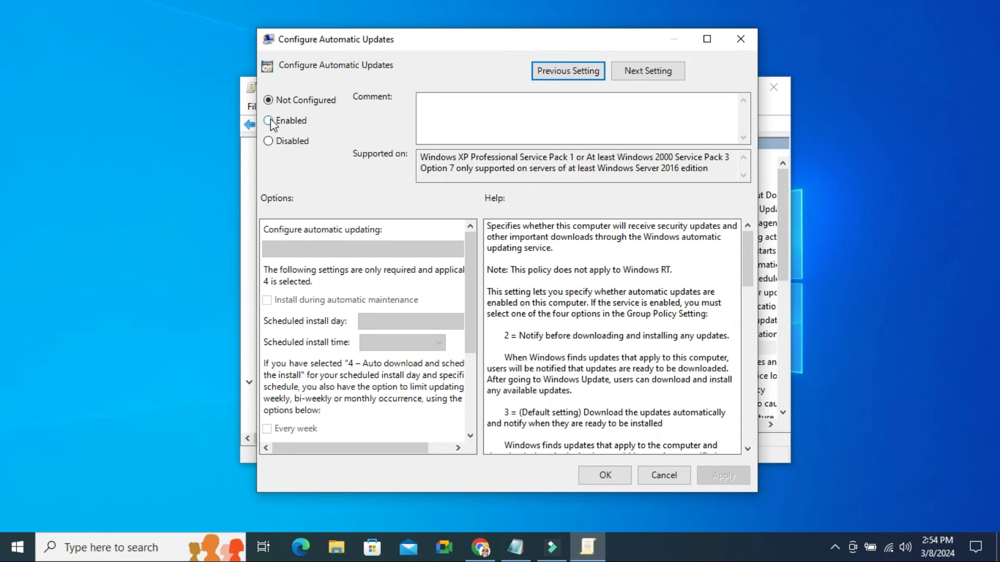
Mark the Configure Automatic Updates policy as Enabled.
left_click(268, 121)
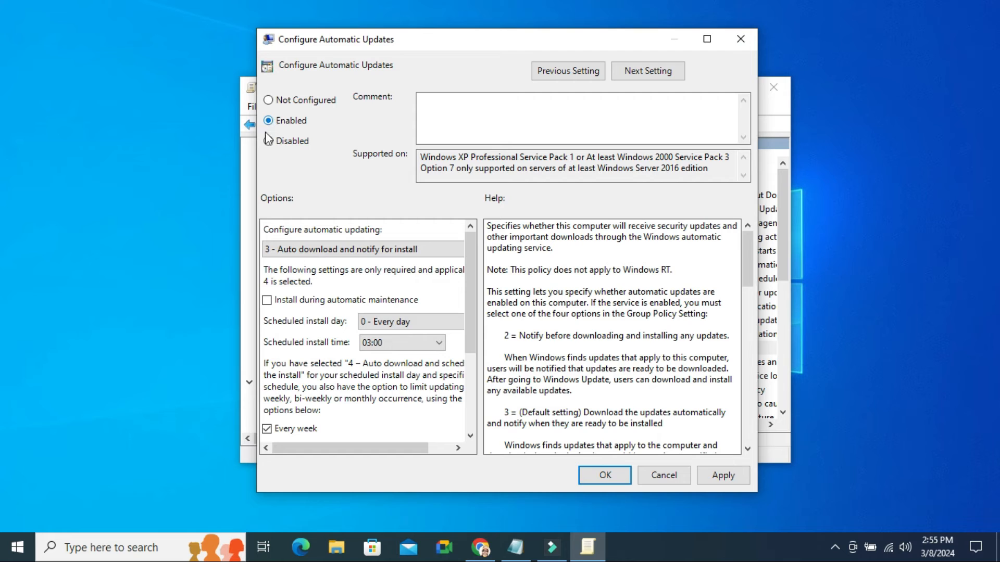
mouse_move(349, 232)
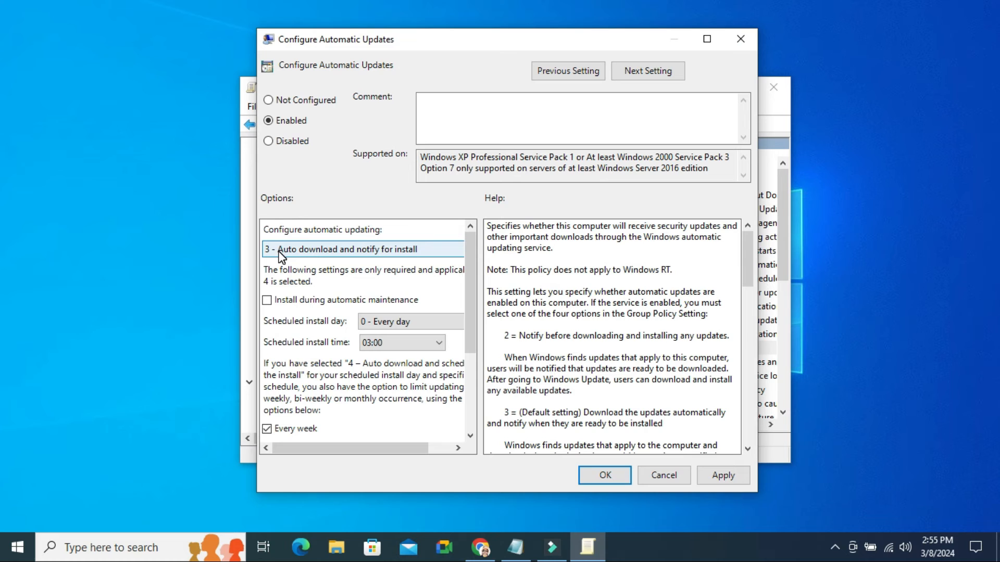
mouse_move(343, 256)
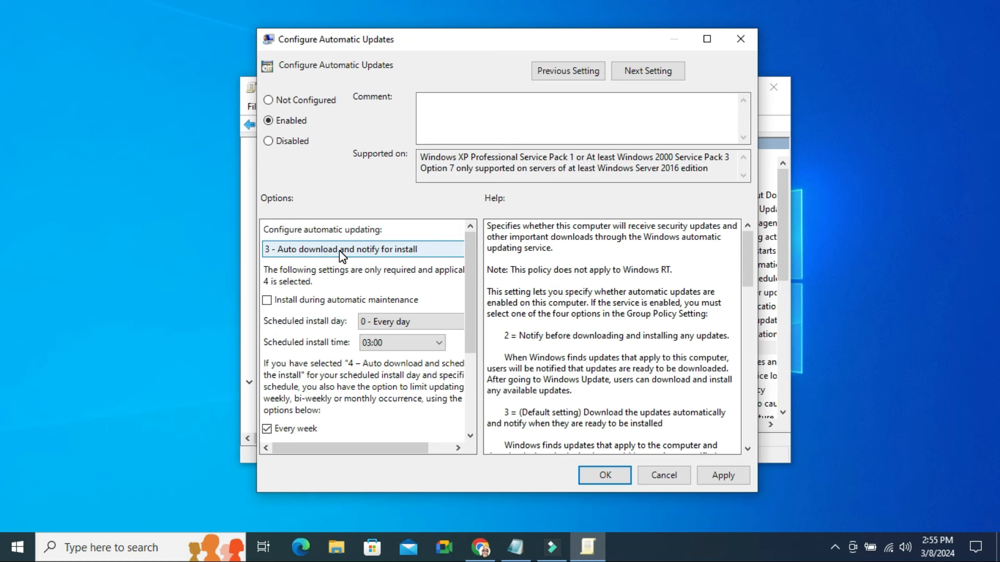
mouse_move(393, 257)
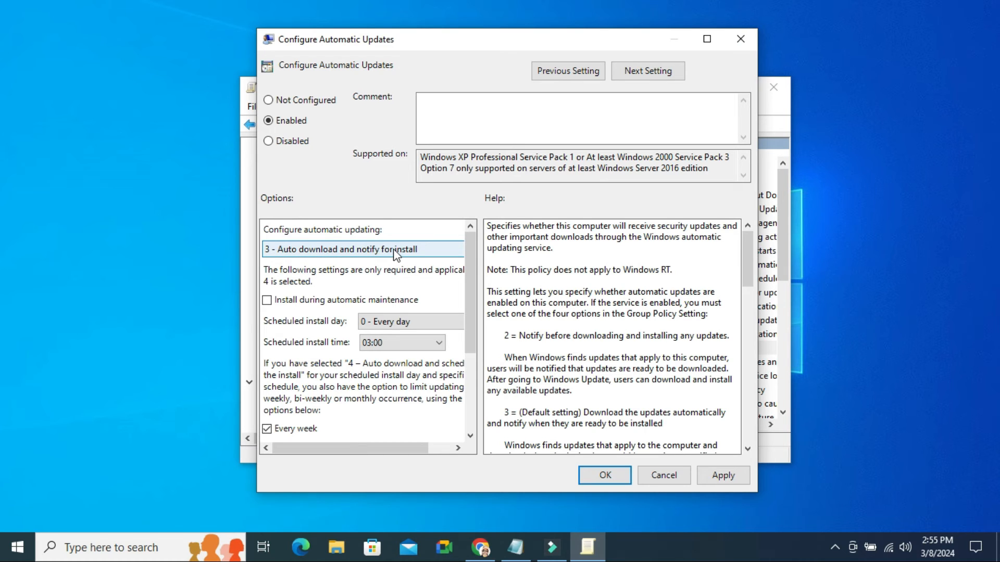
mouse_move(405, 253)
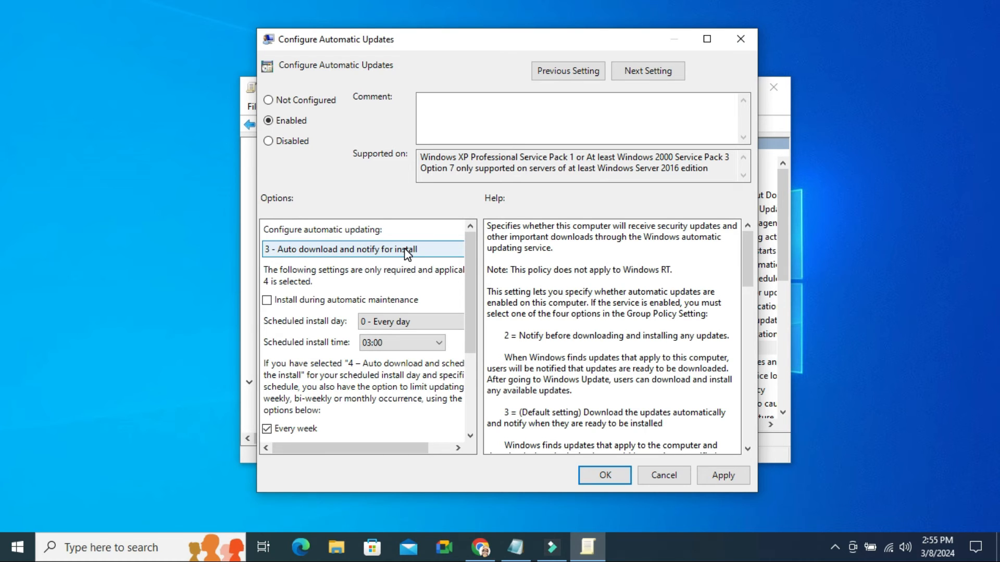
mouse_move(391, 251)
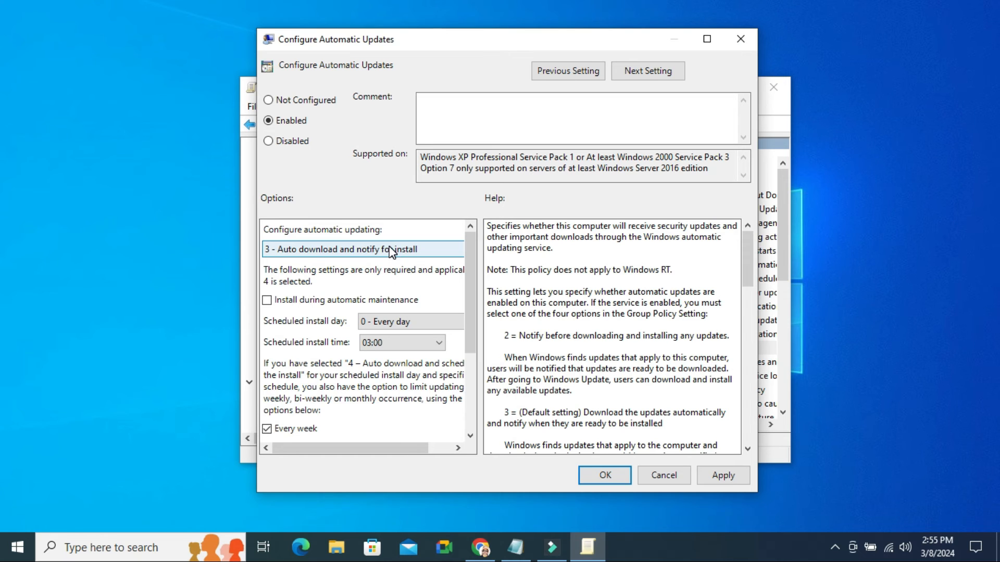
Choose option 2 - Notify for download and auto install, apply it, and close the editor.
left_click(363, 249)
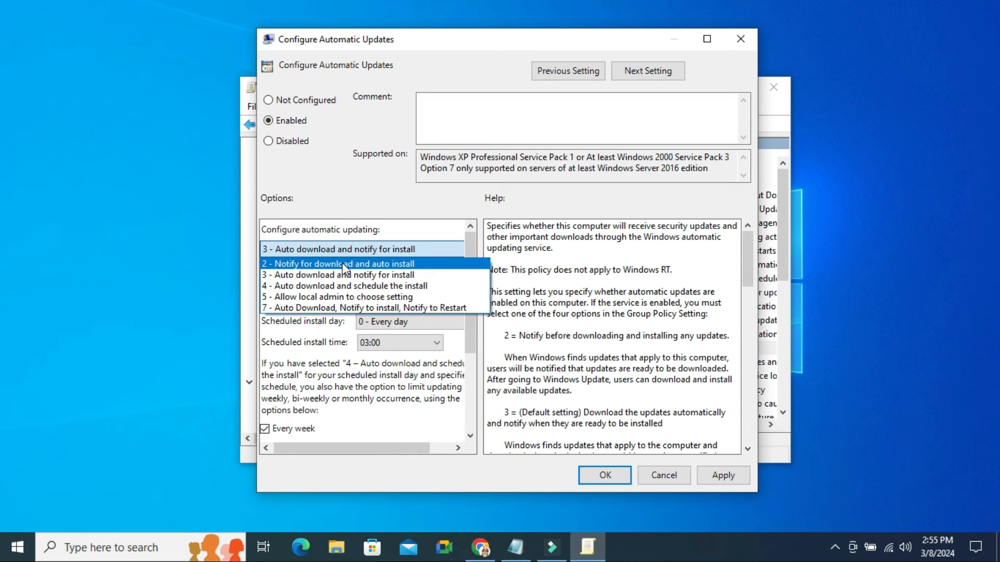
mouse_move(354, 262)
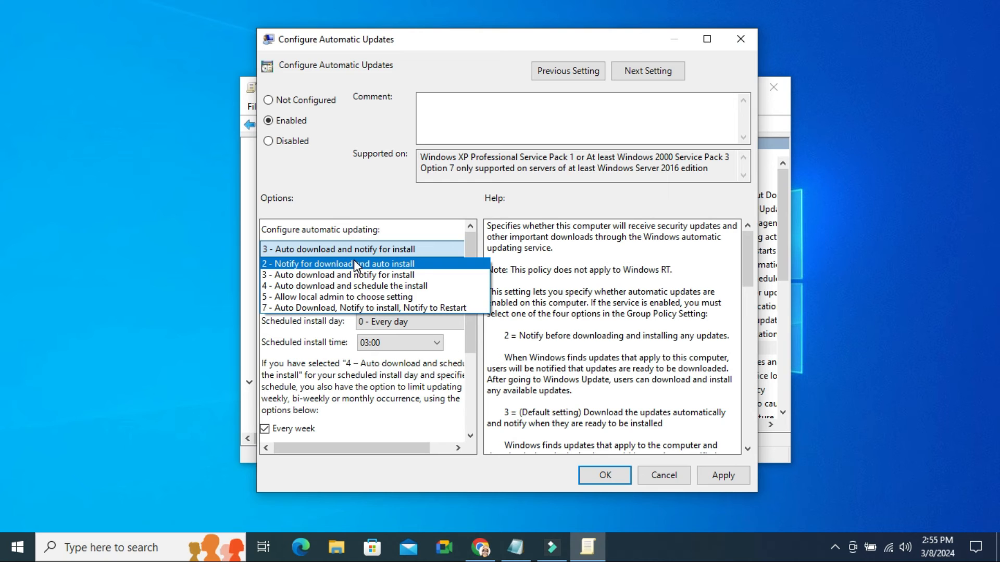
left_click(339, 263)
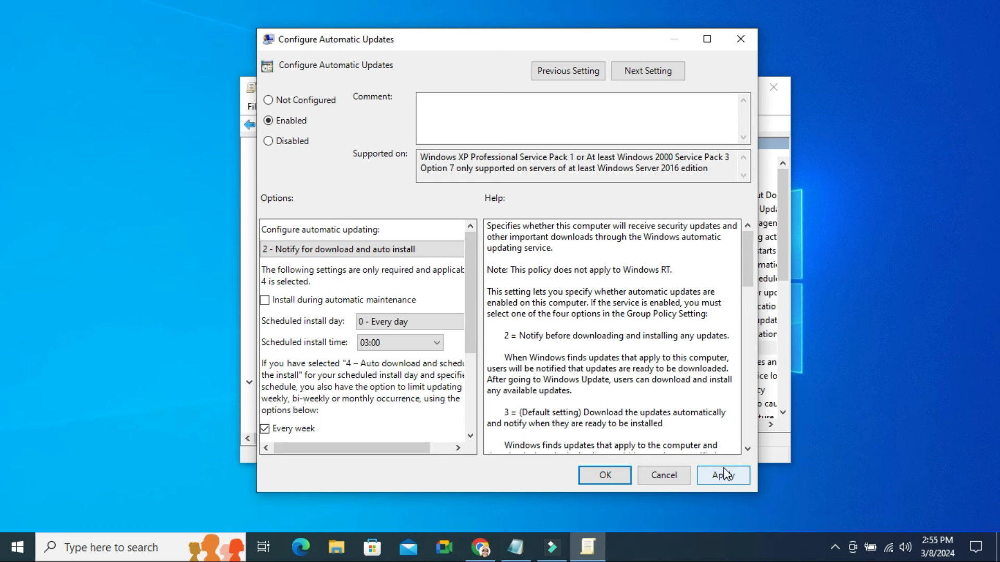
left_click(722, 475)
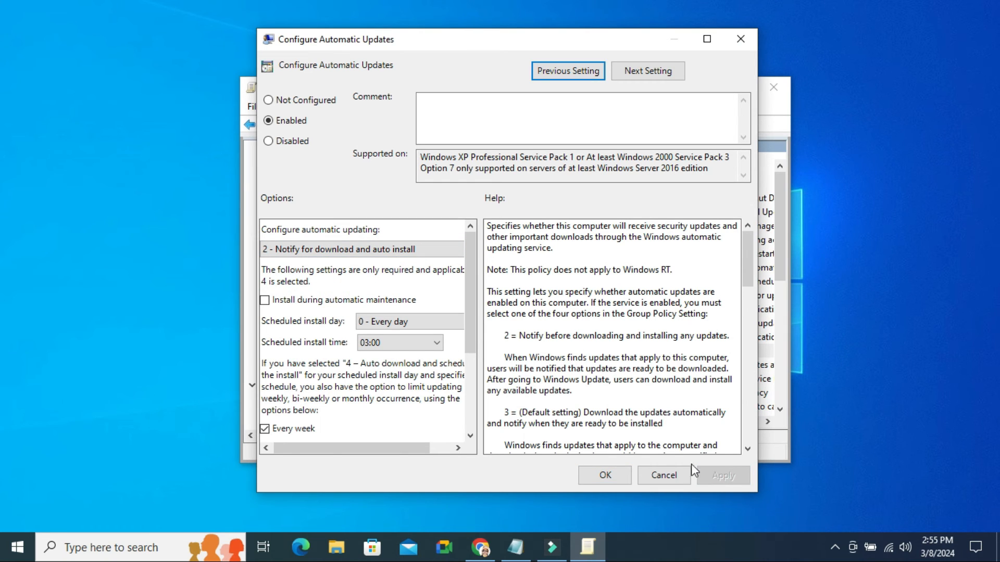
left_click(662, 474)
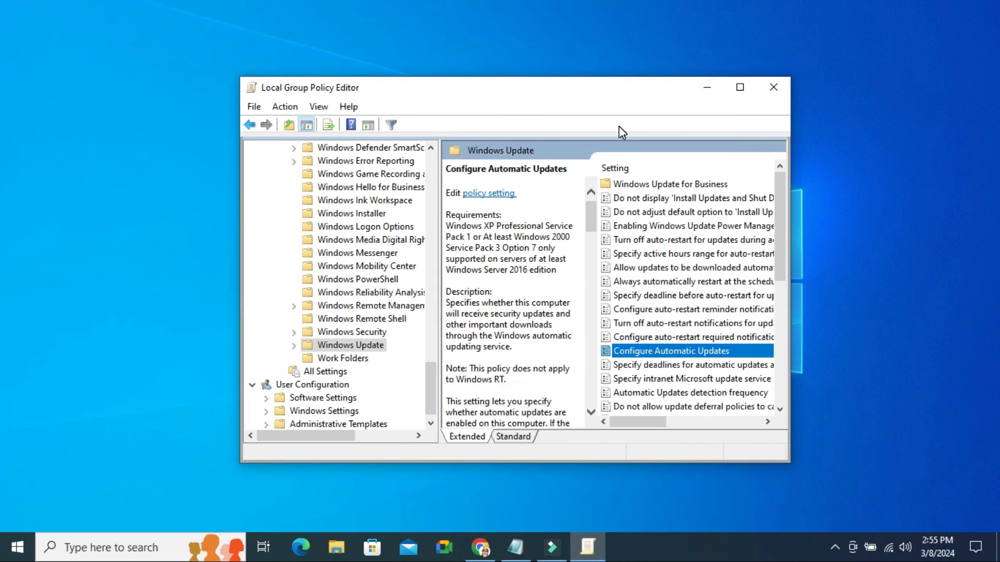
mouse_move(772, 88)
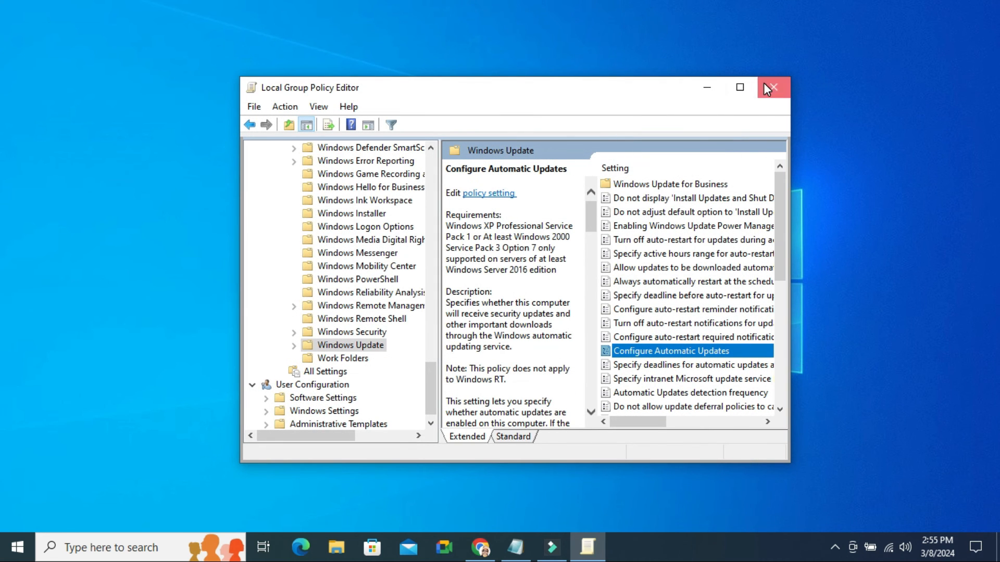
left_click(772, 87)
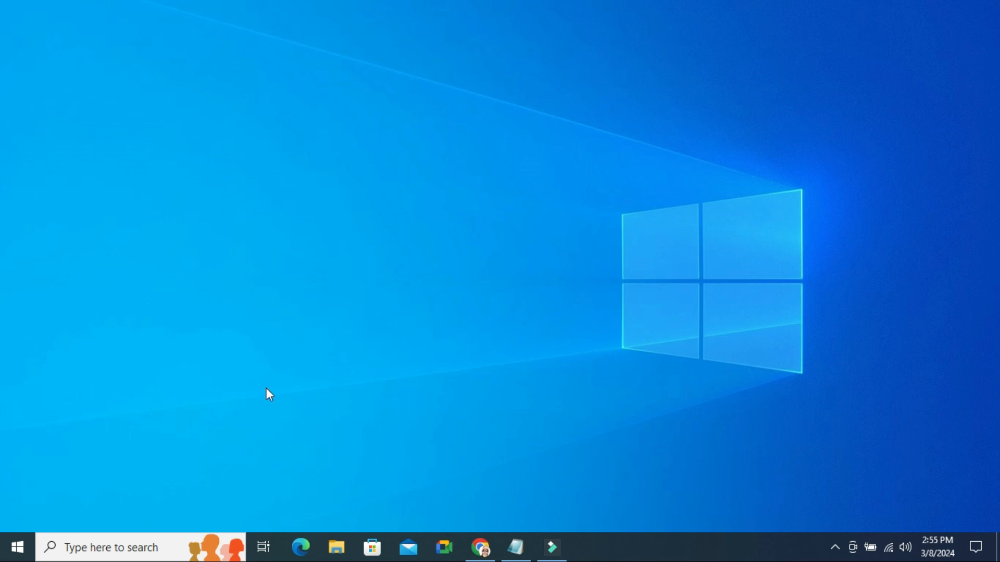
Restart the computer from the Start menu's Power options.
left_click(15, 547)
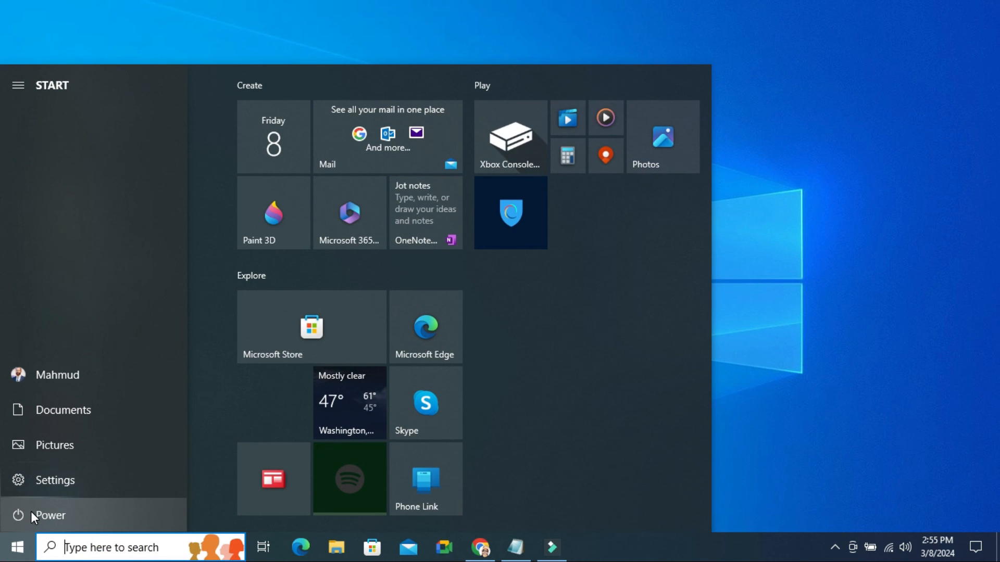
left_click(49, 515)
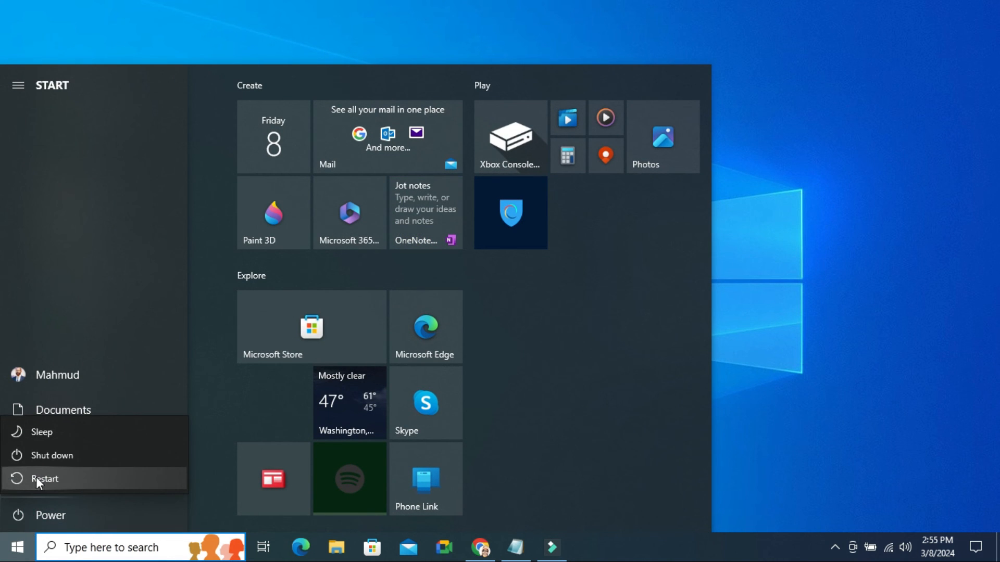
mouse_move(45, 479)
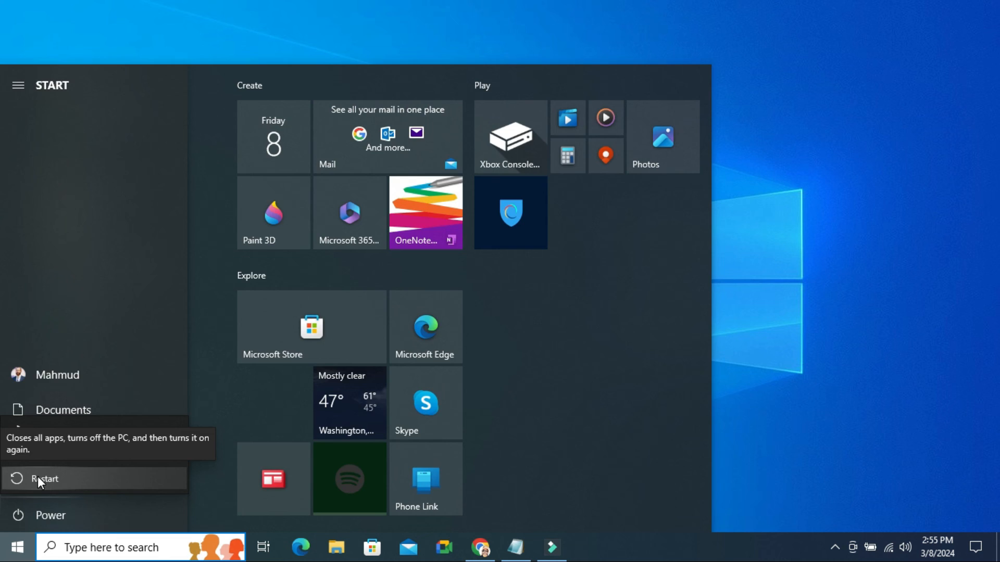
left_click(45, 479)
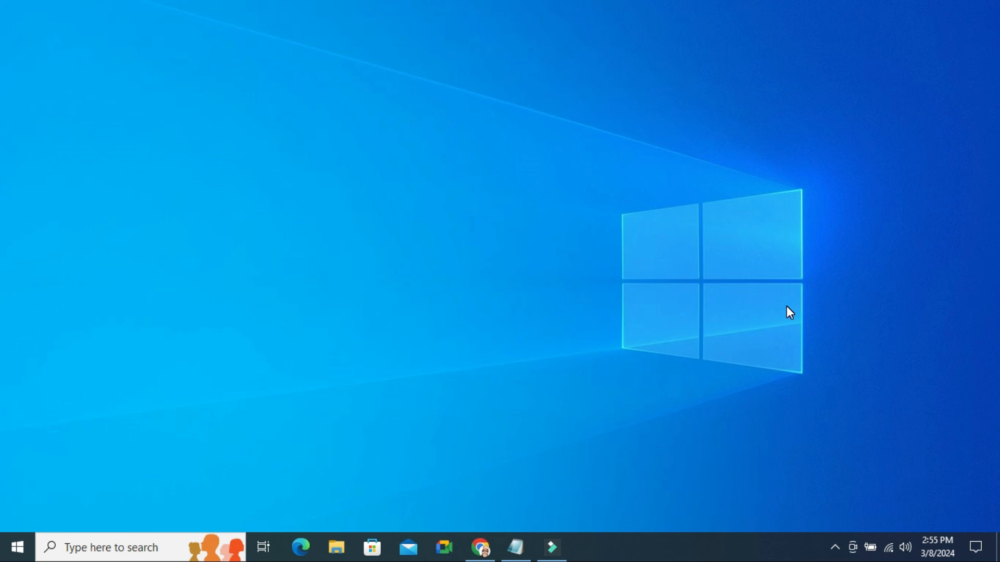